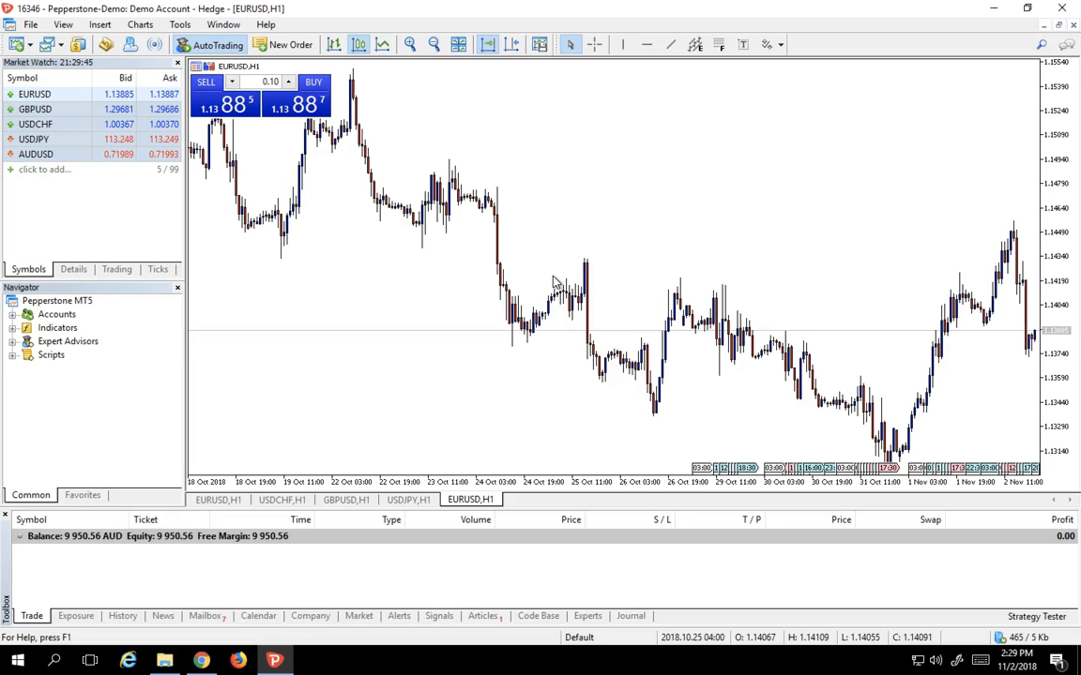
pyautogui.moveTo(399, 143)
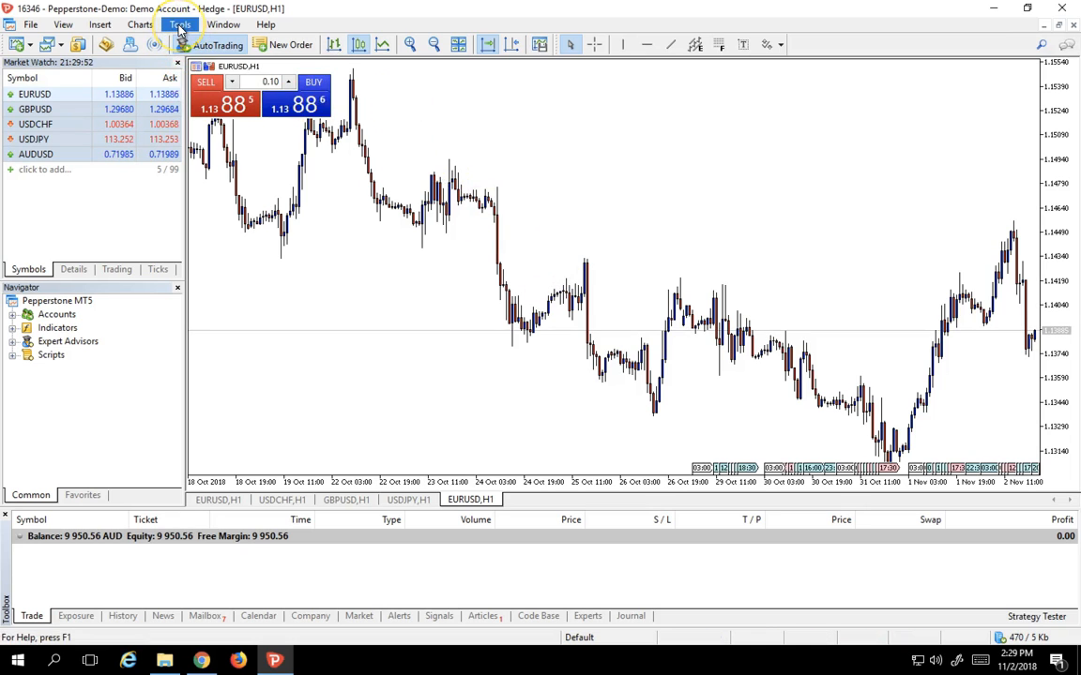
# Open Tools > Options on the Trade tab, keeping volume By Default at 0.10 lots.
pyautogui.click(179, 24)
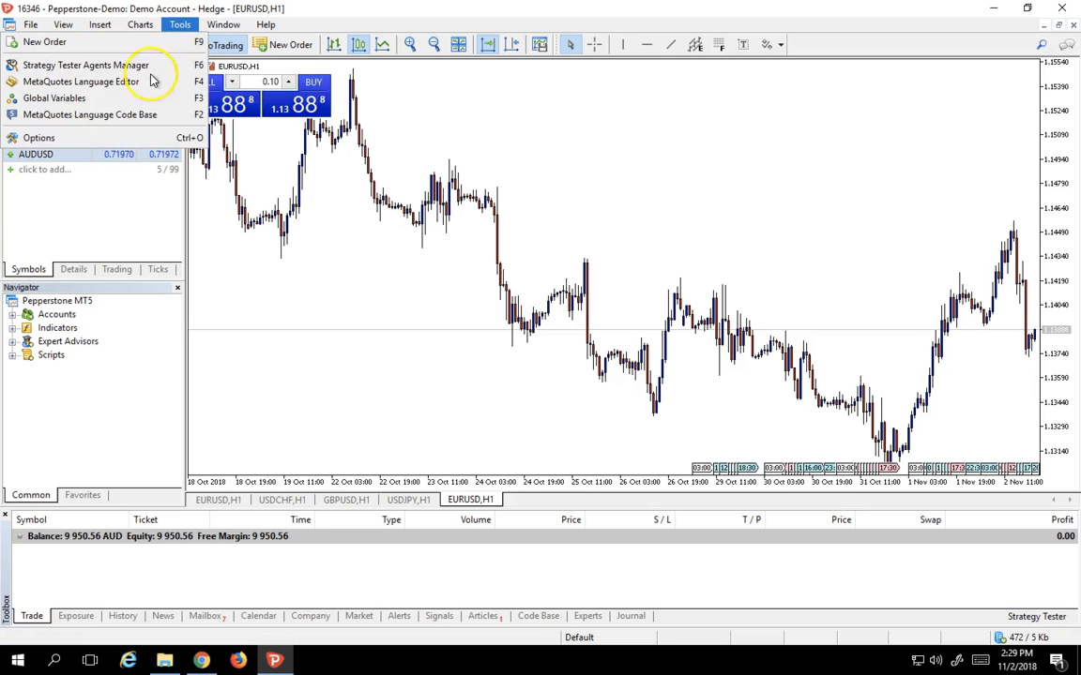
pyautogui.click(39, 138)
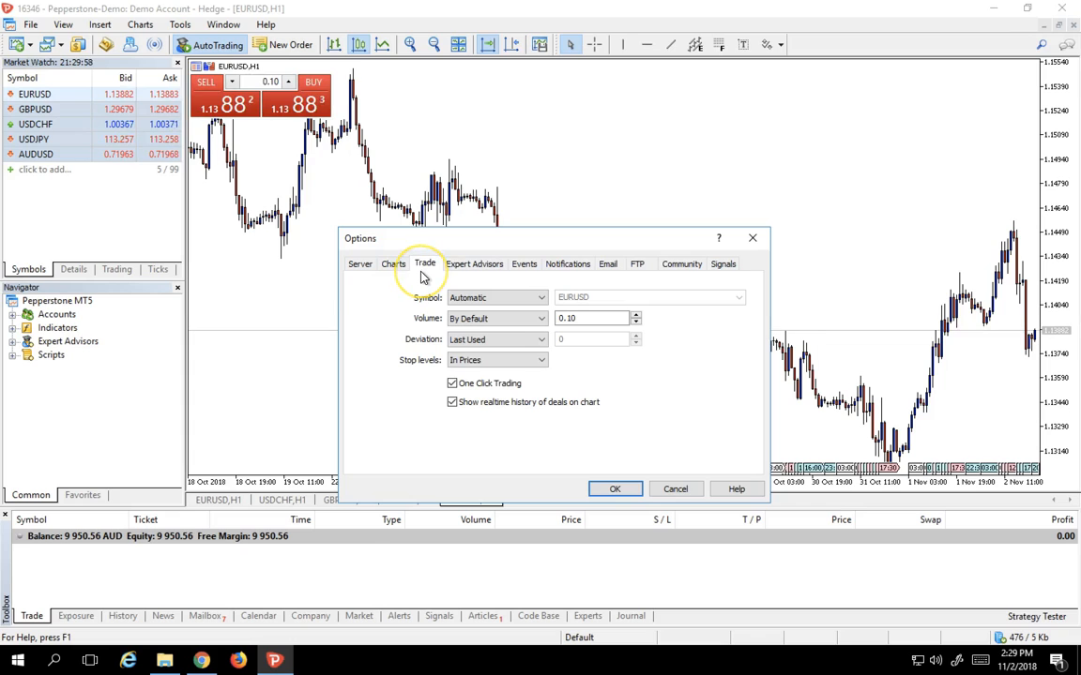
pyautogui.moveTo(419, 322)
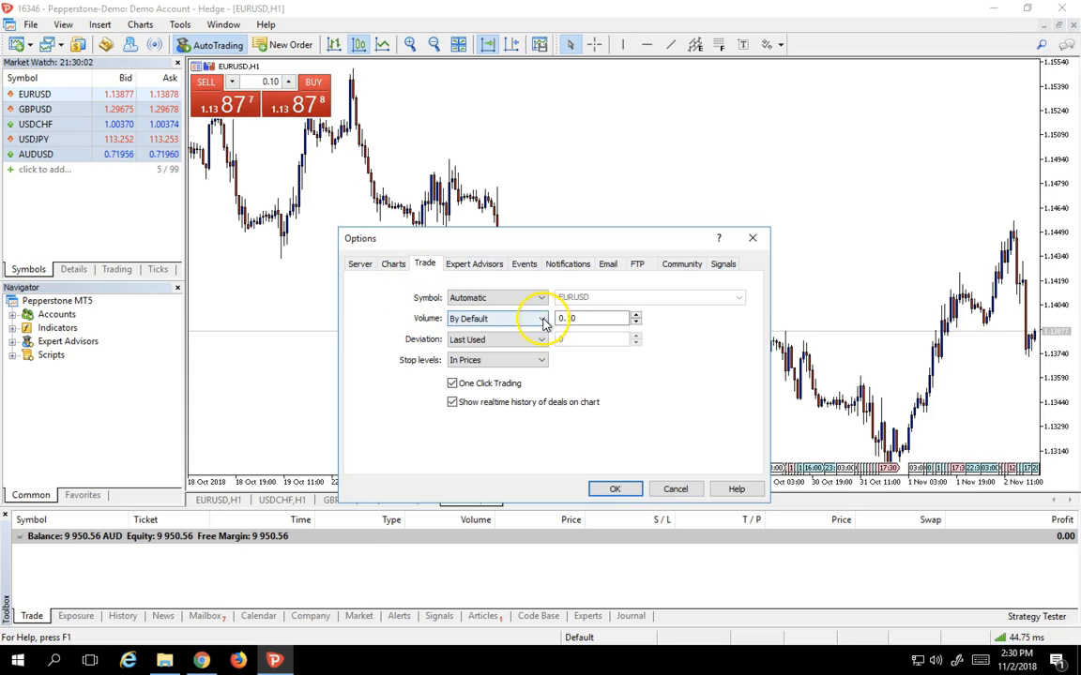
pyautogui.click(542, 318)
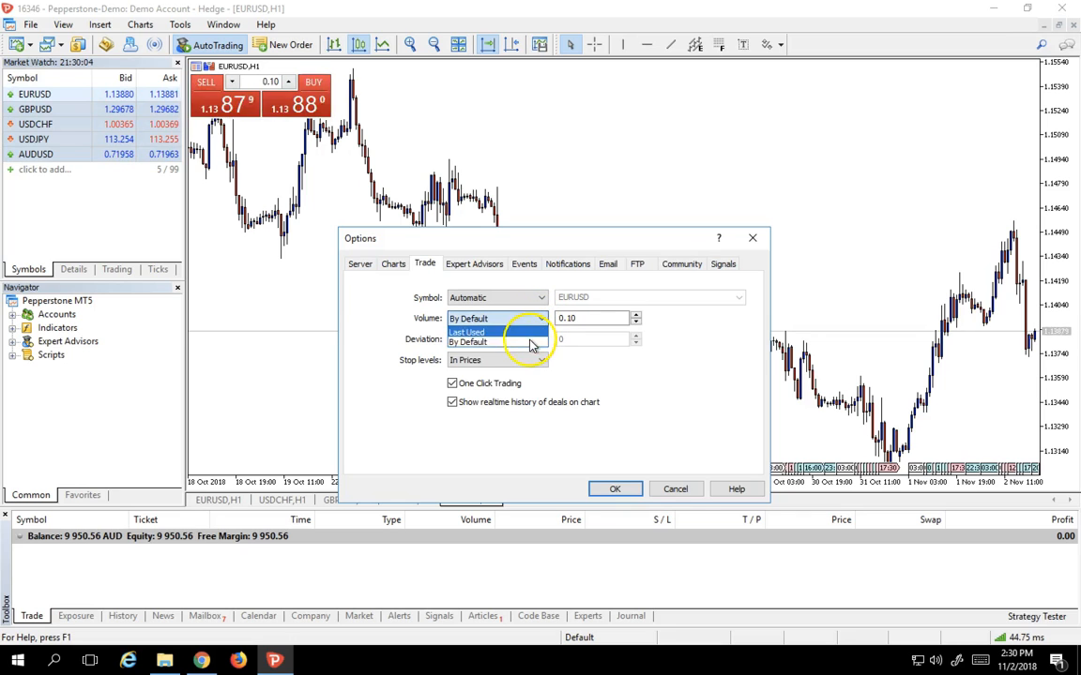
pyautogui.click(467, 332)
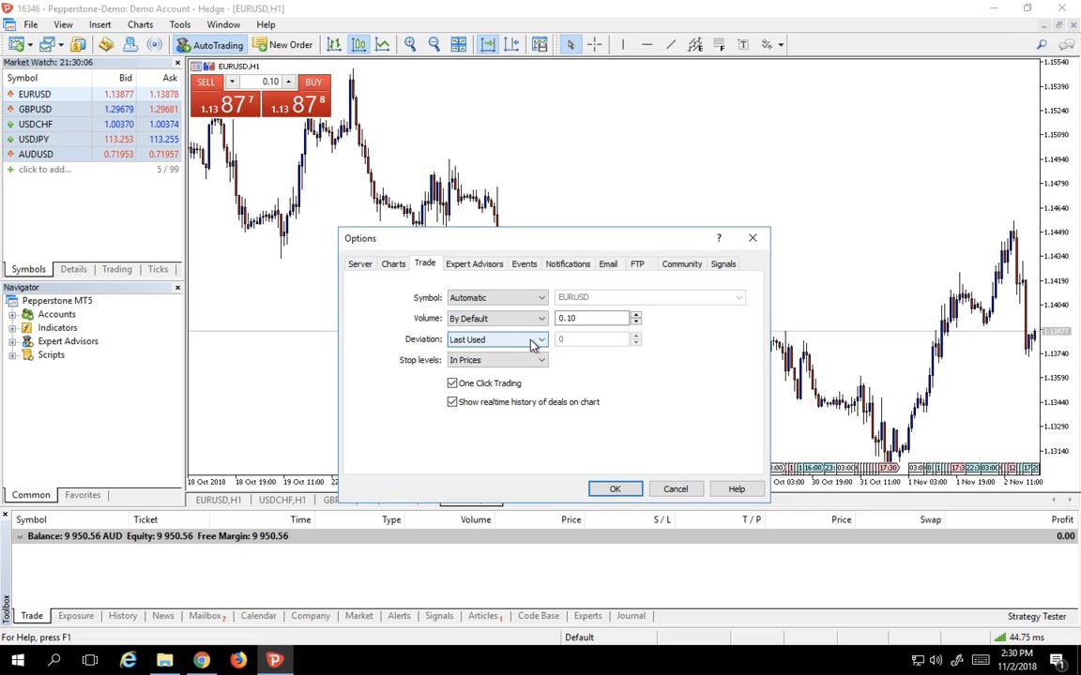
pyautogui.click(594, 318)
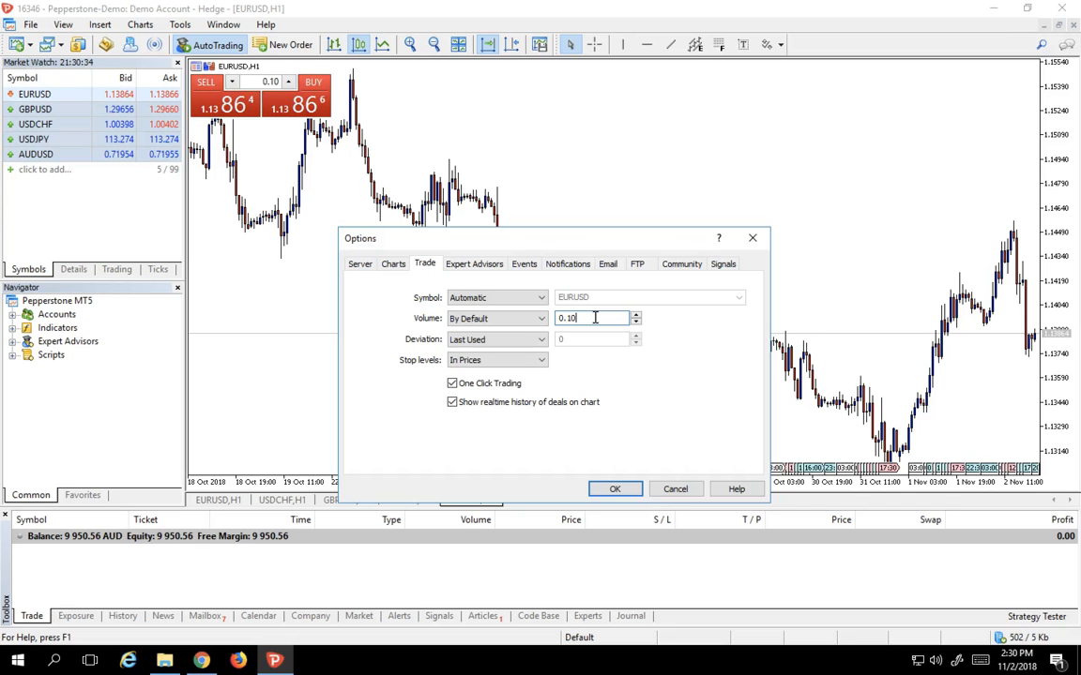
pyautogui.moveTo(615, 489)
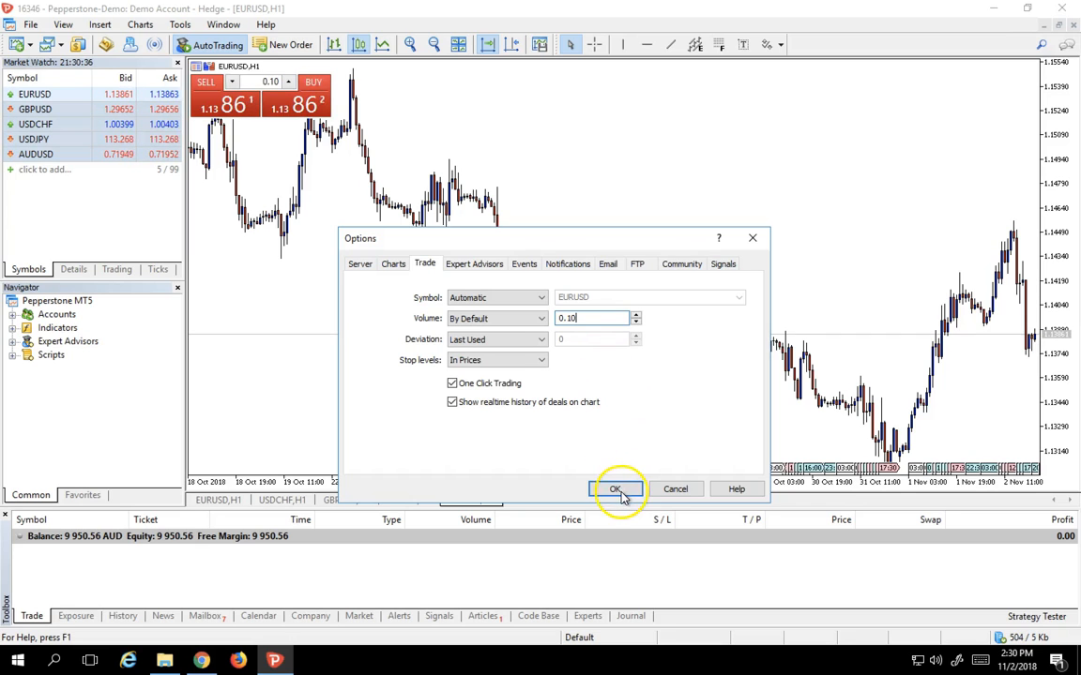
# Confirm Options, buy 0.10 lot EURUSD with one click, and view then dismiss its Modify window.
pyautogui.click(615, 489)
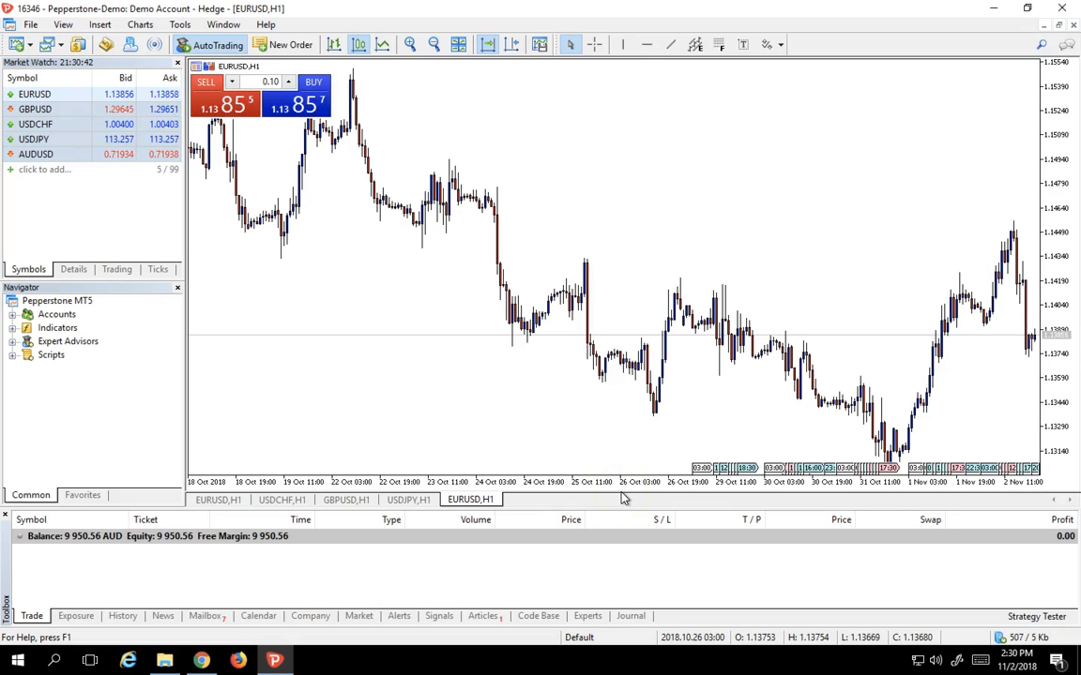
pyautogui.moveTo(365, 286)
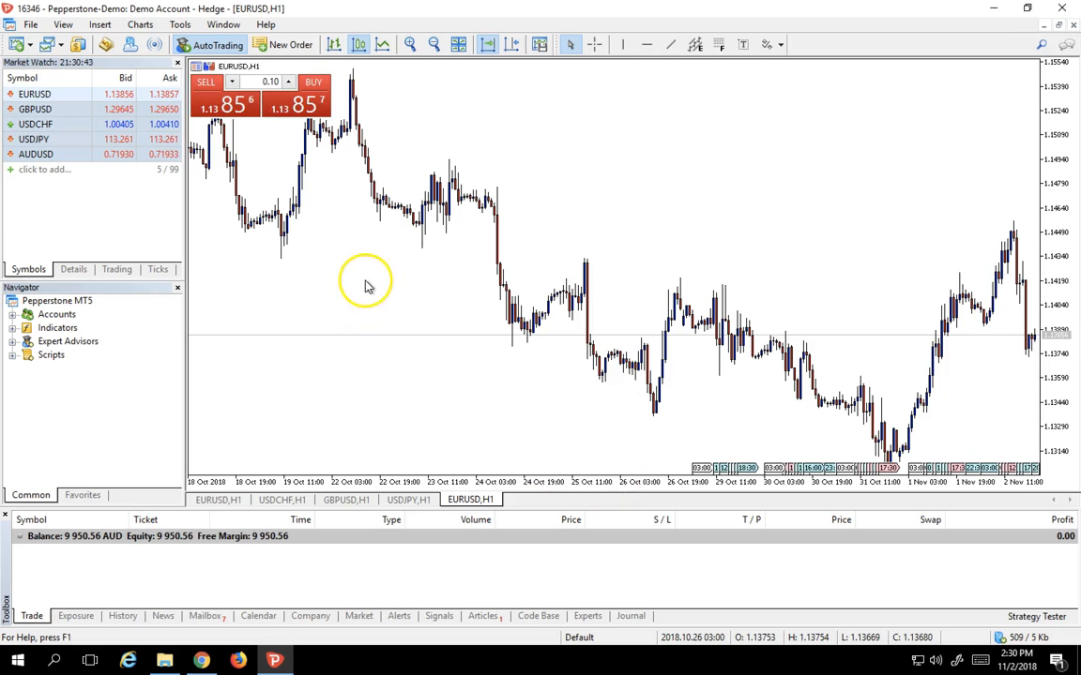
pyautogui.moveTo(322, 196)
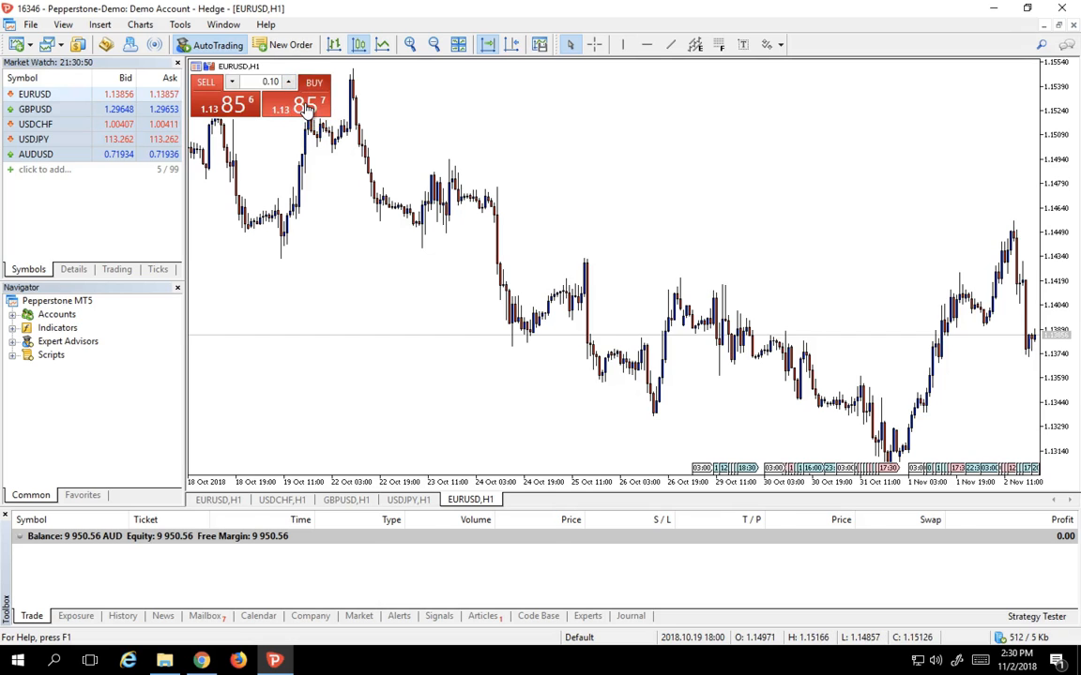
pyautogui.click(314, 98)
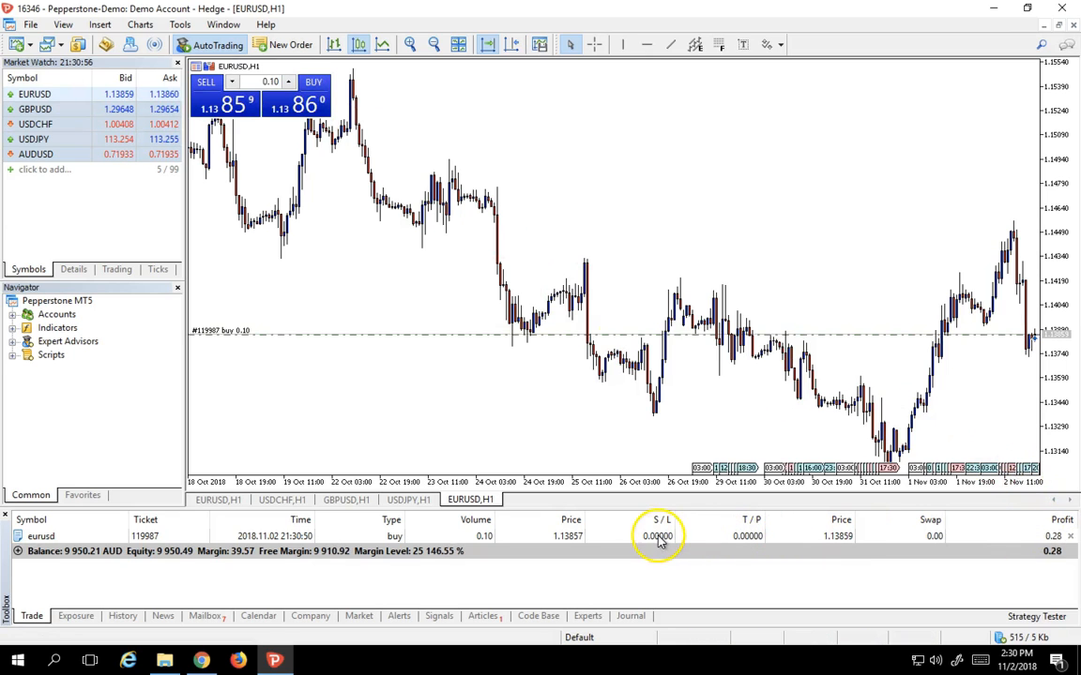
pyautogui.rightClick(657, 536)
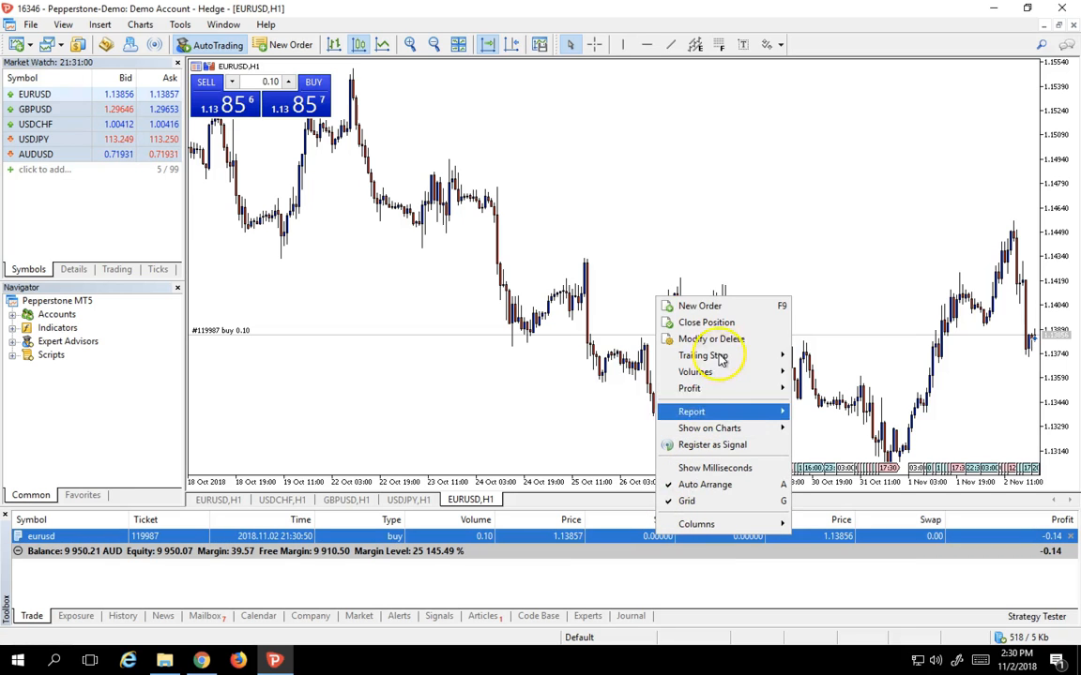
pyautogui.click(714, 338)
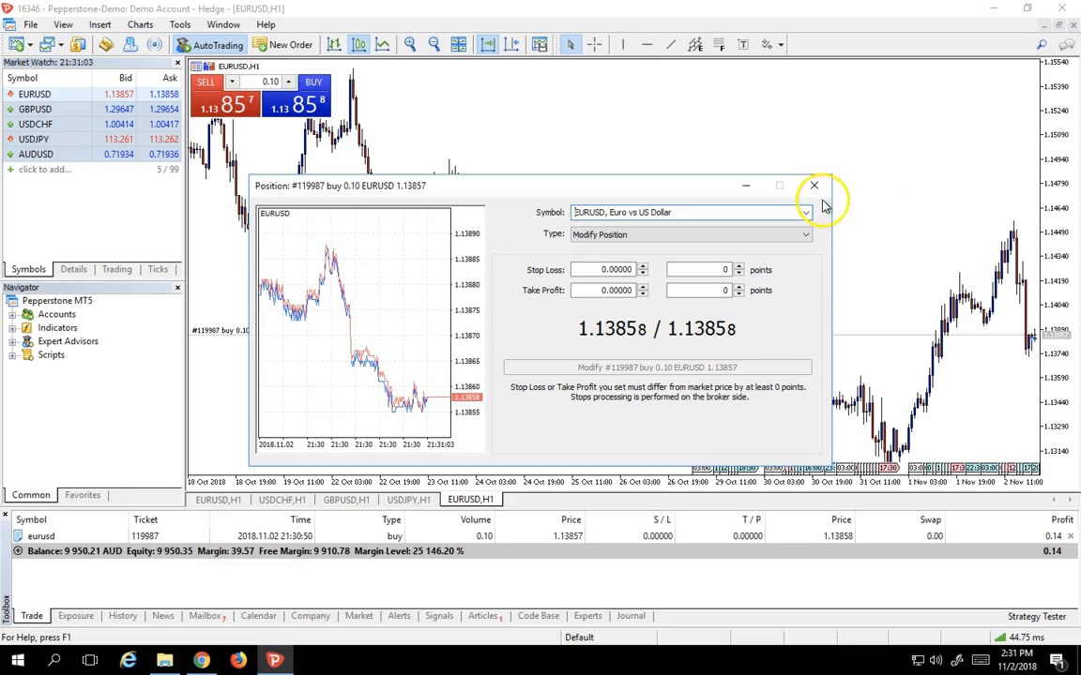
pyautogui.click(813, 184)
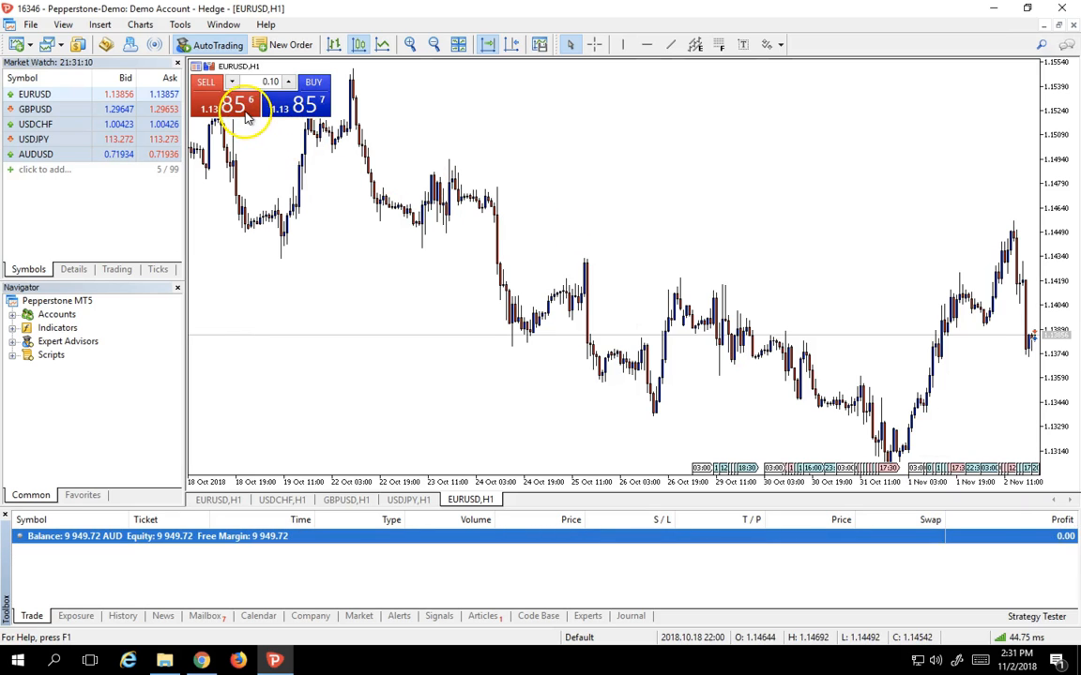
# Sell 0.10 lots of EURUSD from the One Click Trading panel.
pyautogui.click(224, 103)
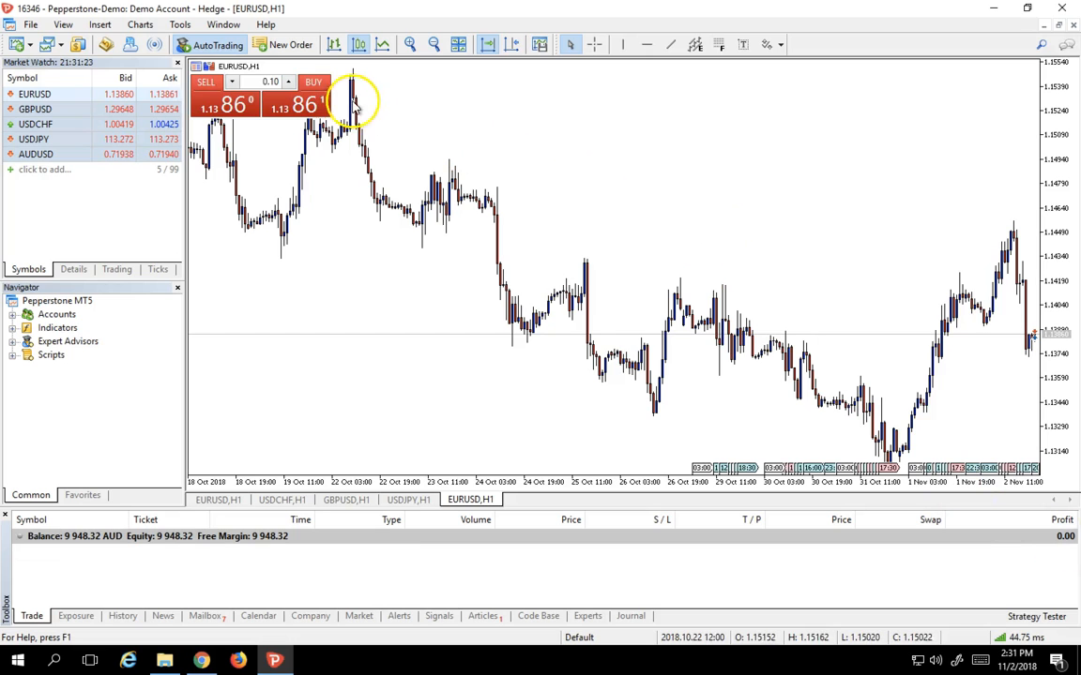
pyautogui.moveTo(290, 44)
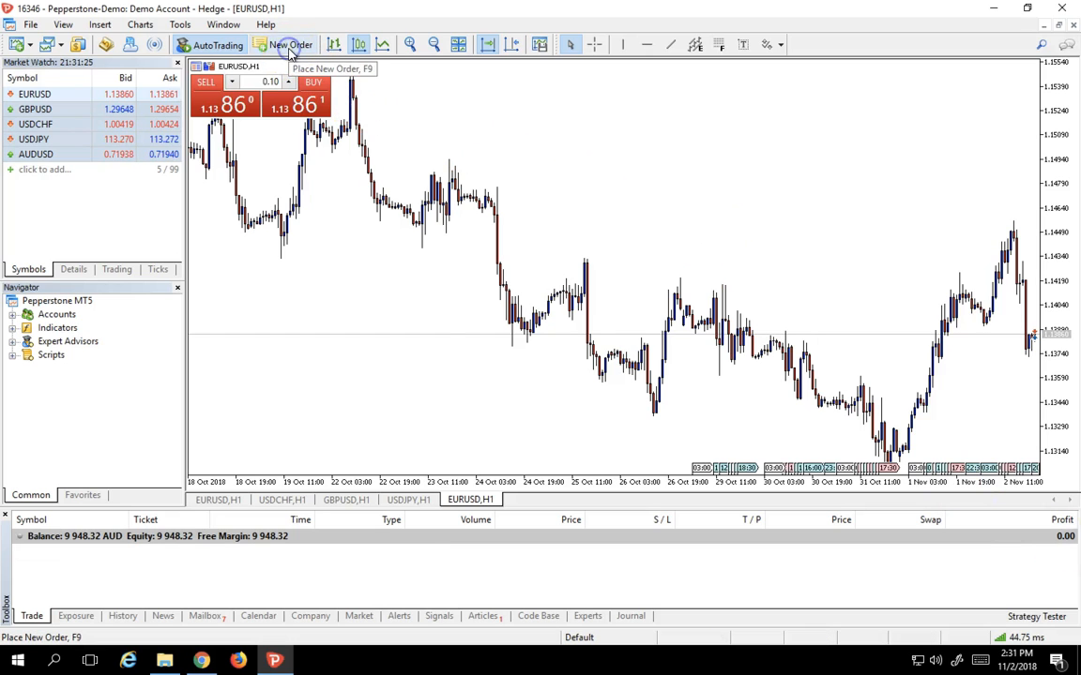
# Start a new EURUSD order set to Pending Order and list its order types.
pyautogui.click(291, 44)
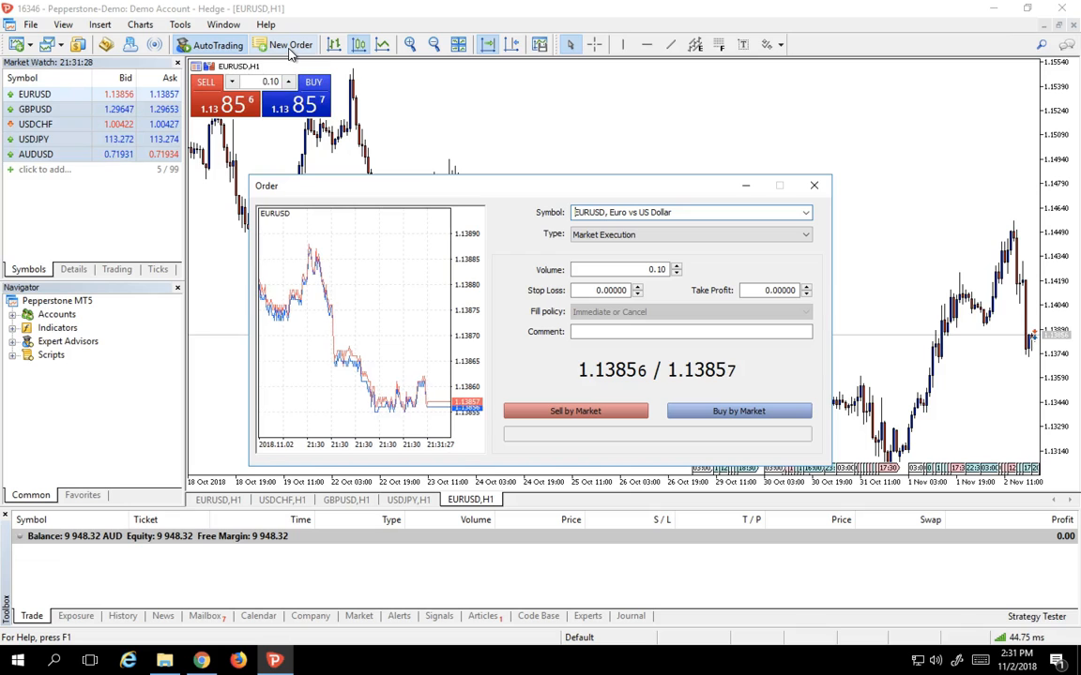
pyautogui.moveTo(619, 160)
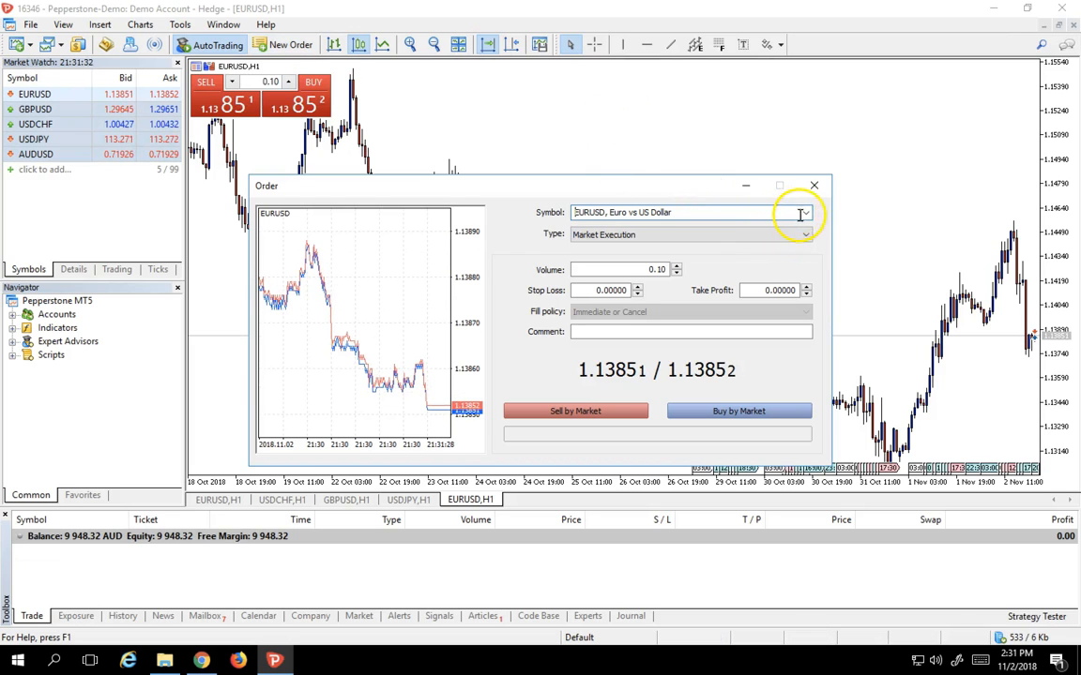
pyautogui.click(804, 212)
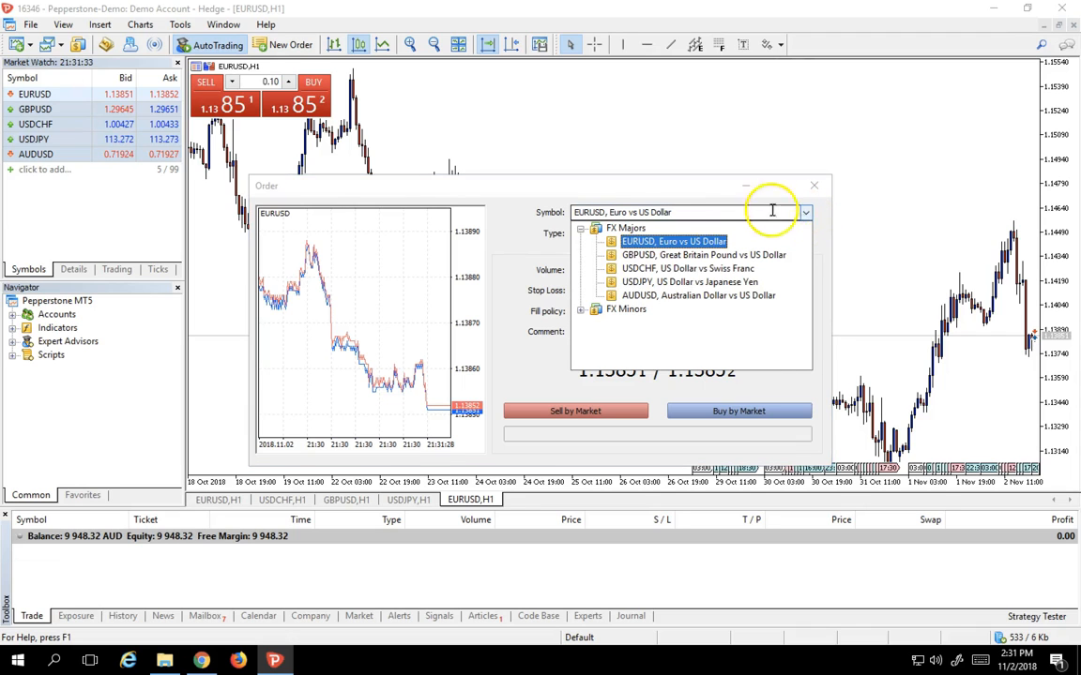
pyautogui.click(673, 241)
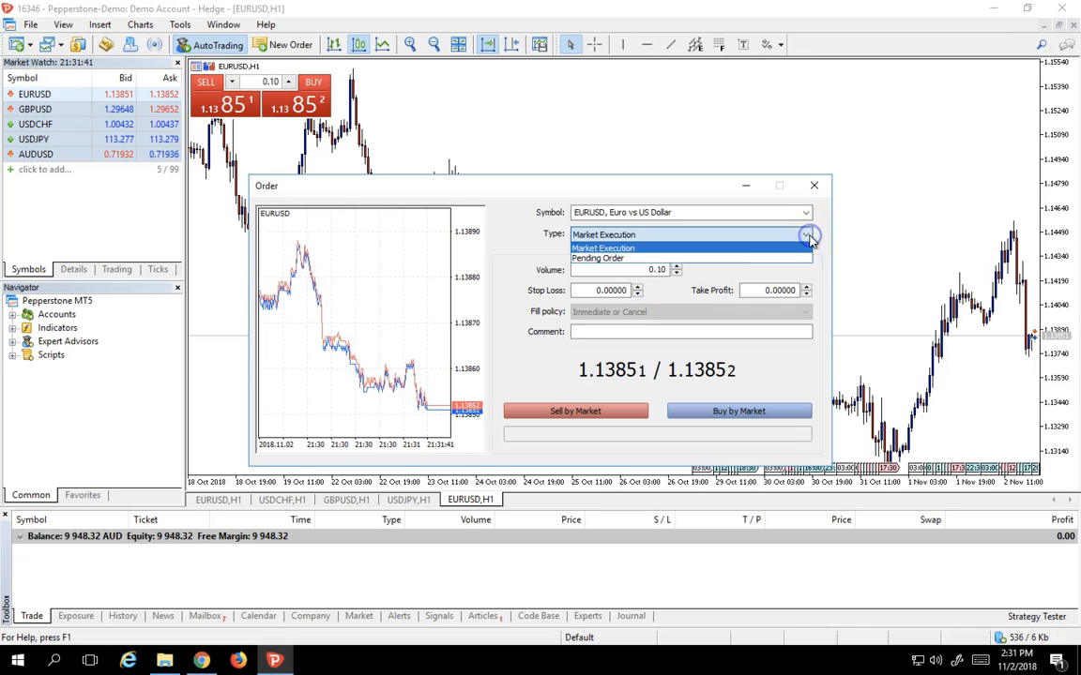
pyautogui.click(597, 258)
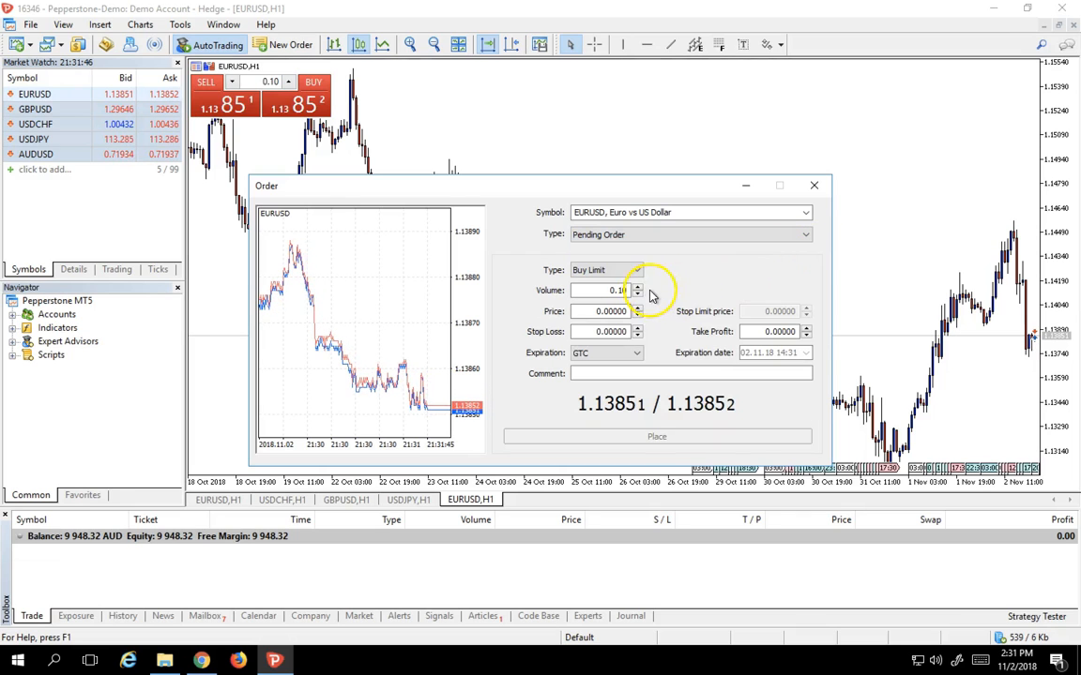
pyautogui.click(636, 270)
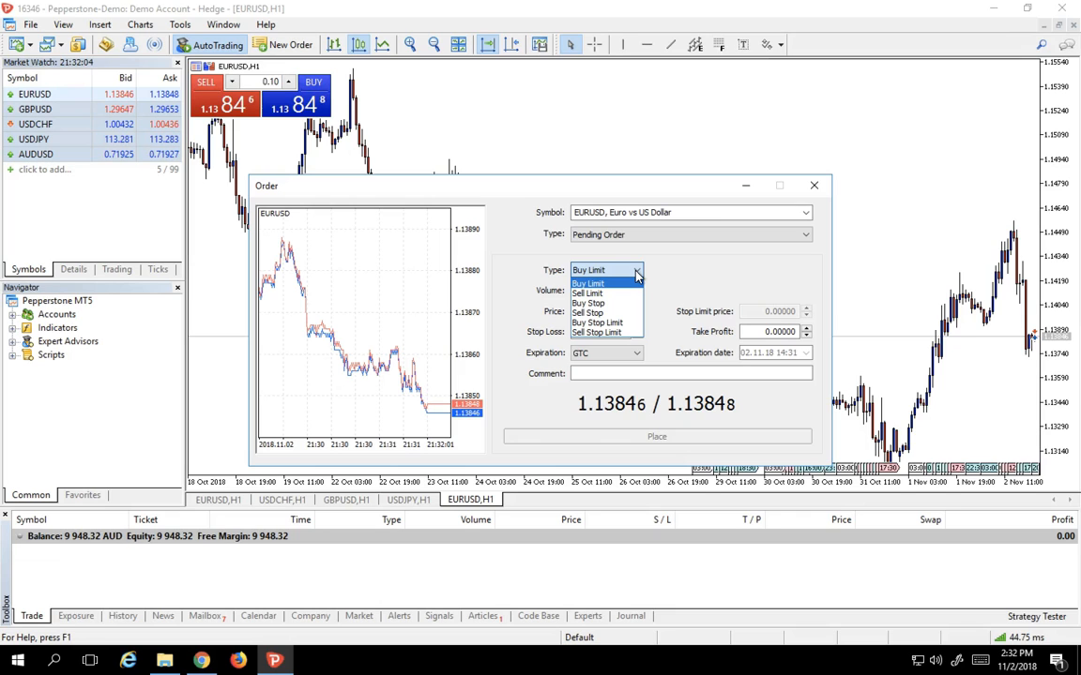
pyautogui.moveTo(638, 401)
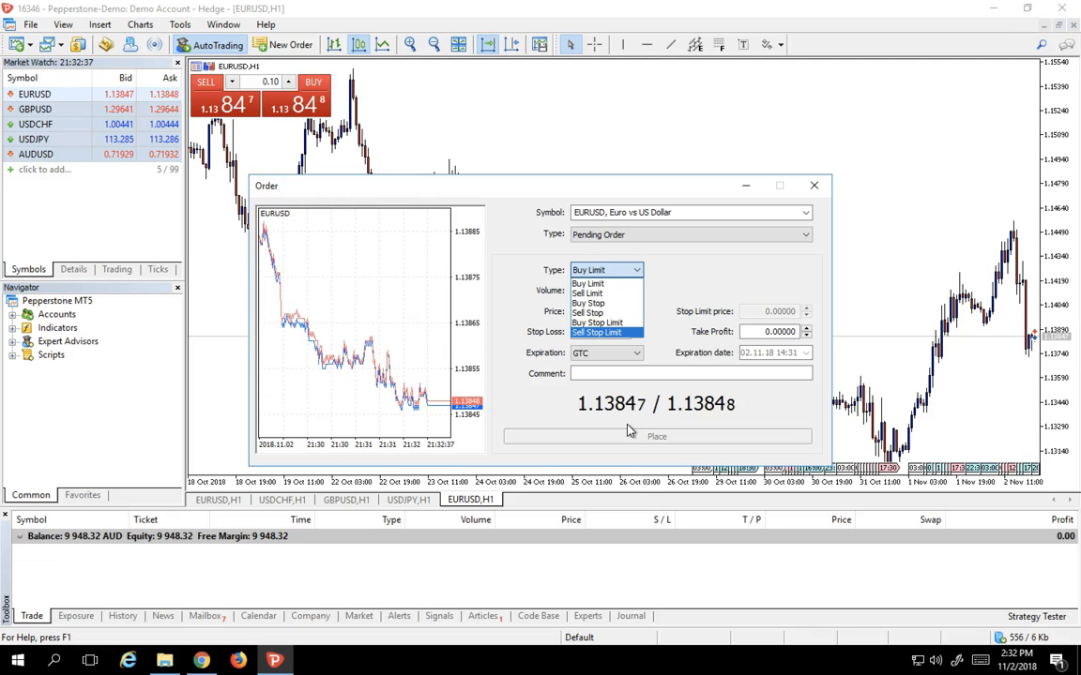
pyautogui.moveTo(596, 303)
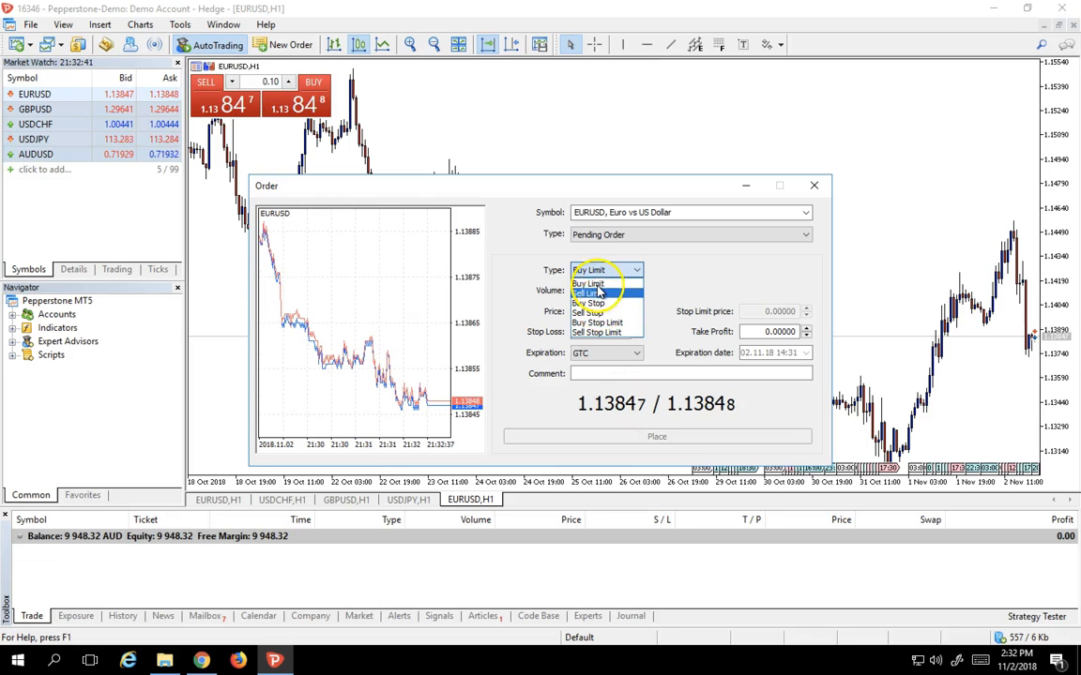
# Keep Buy Limit, enter price 1.13000, and place the 0.10 lot EURUSD order.
pyautogui.click(588, 283)
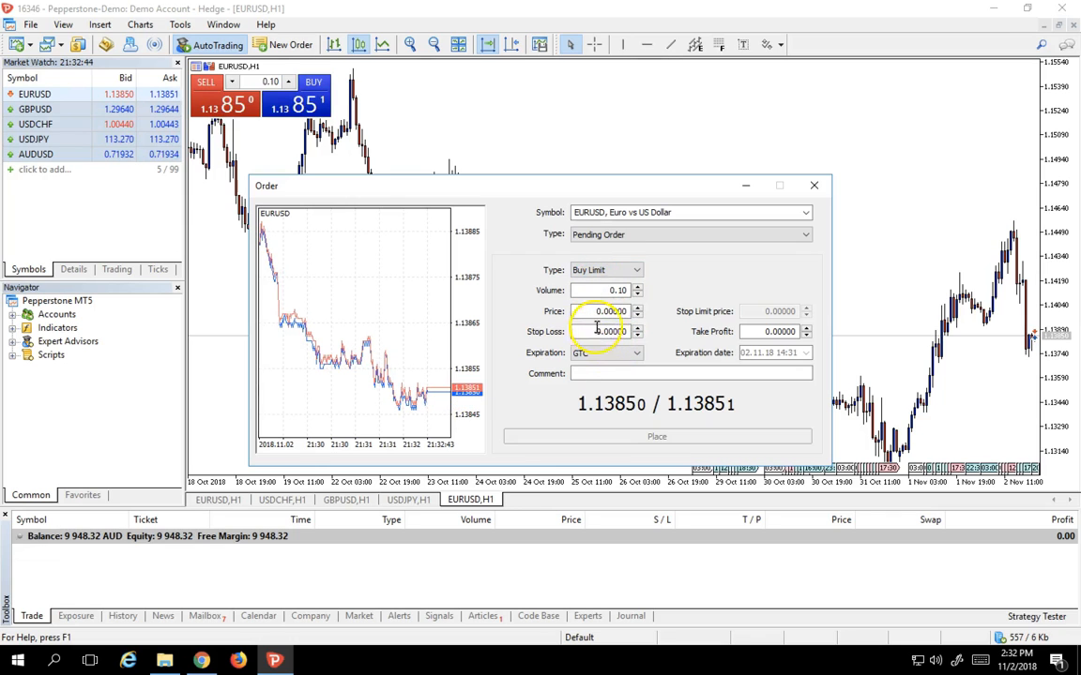
pyautogui.click(610, 310)
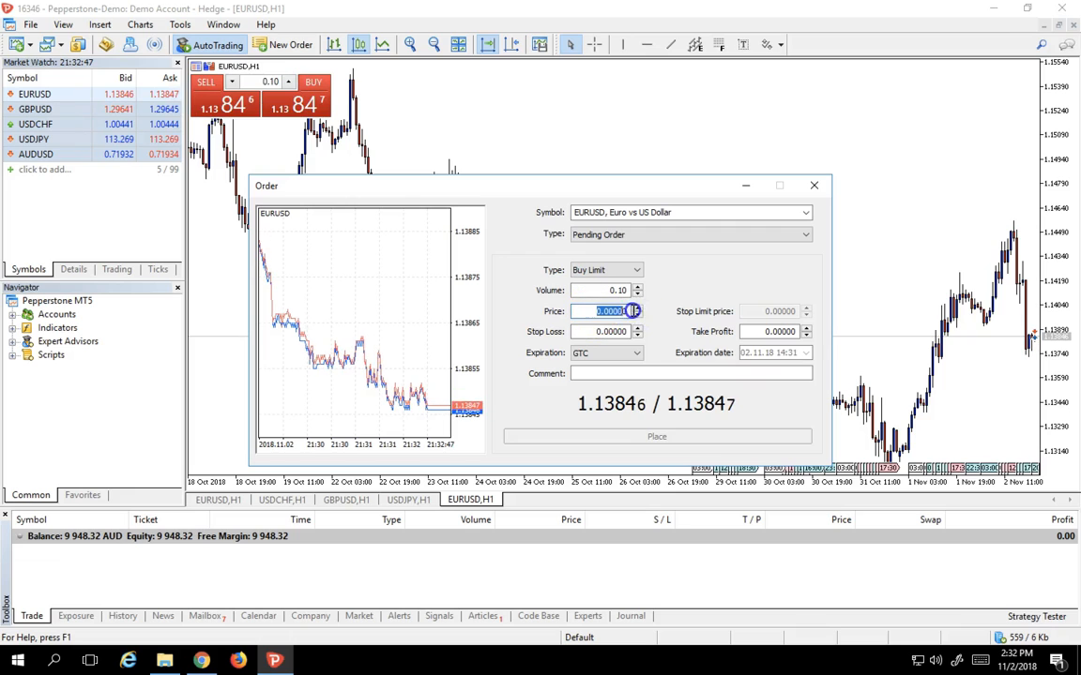
pyautogui.write('1.13000')
pyautogui.click(769, 332)
pyautogui.write('1.14000')
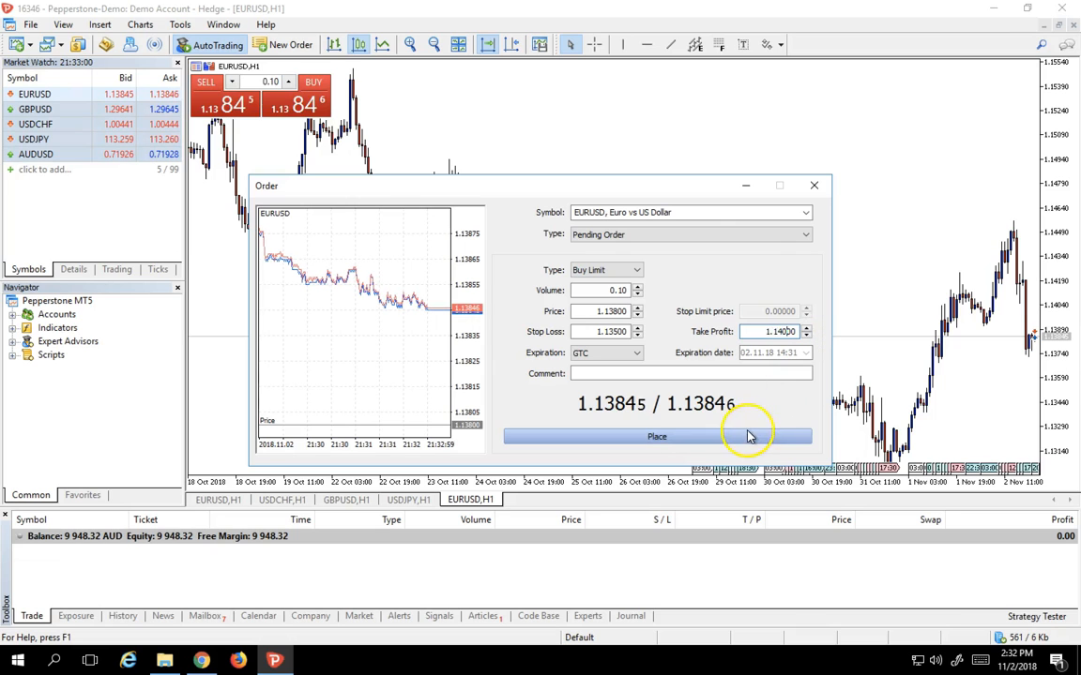
pyautogui.click(656, 436)
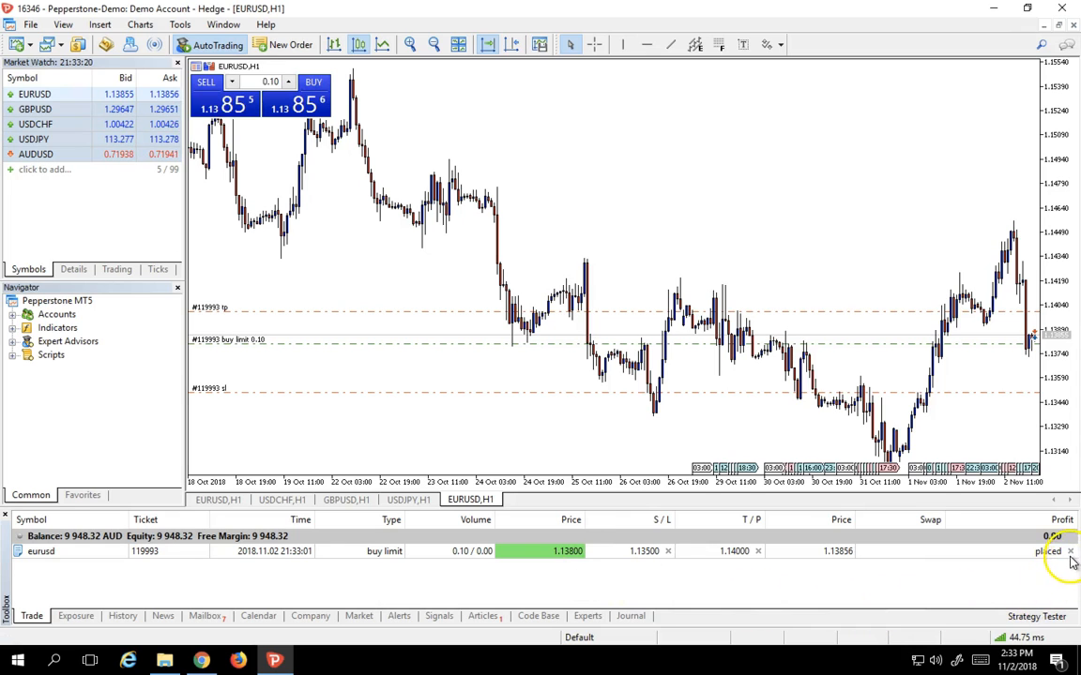
# Cancel the pending buy limit, then open and dismiss a GBPUSD order window.
pyautogui.click(1069, 551)
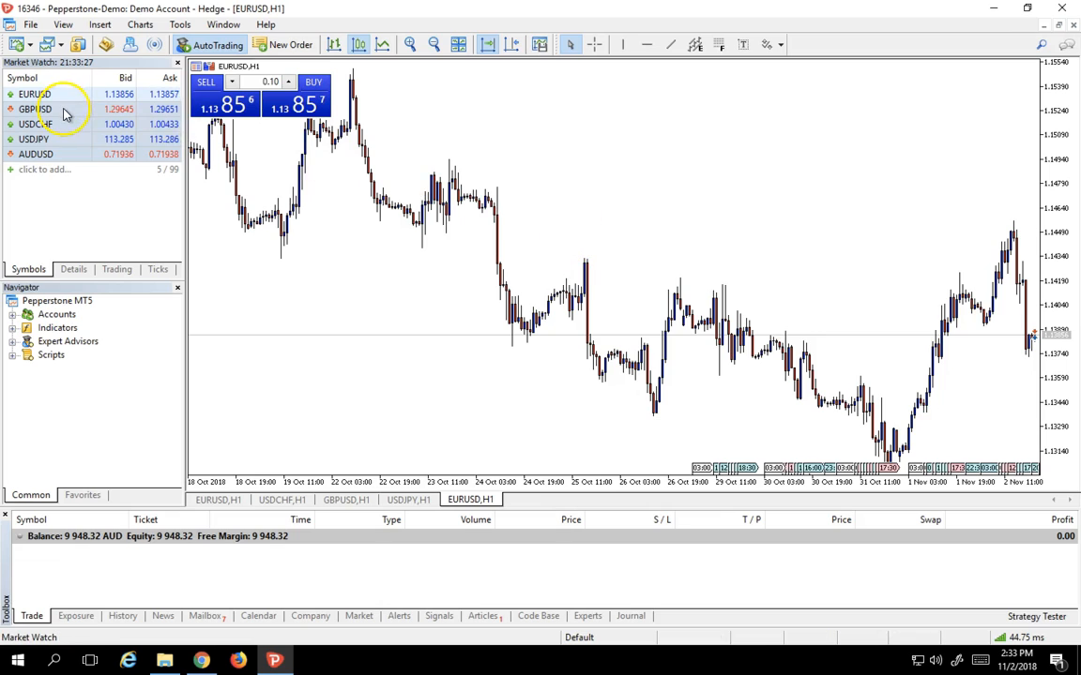
pyautogui.moveTo(66, 109)
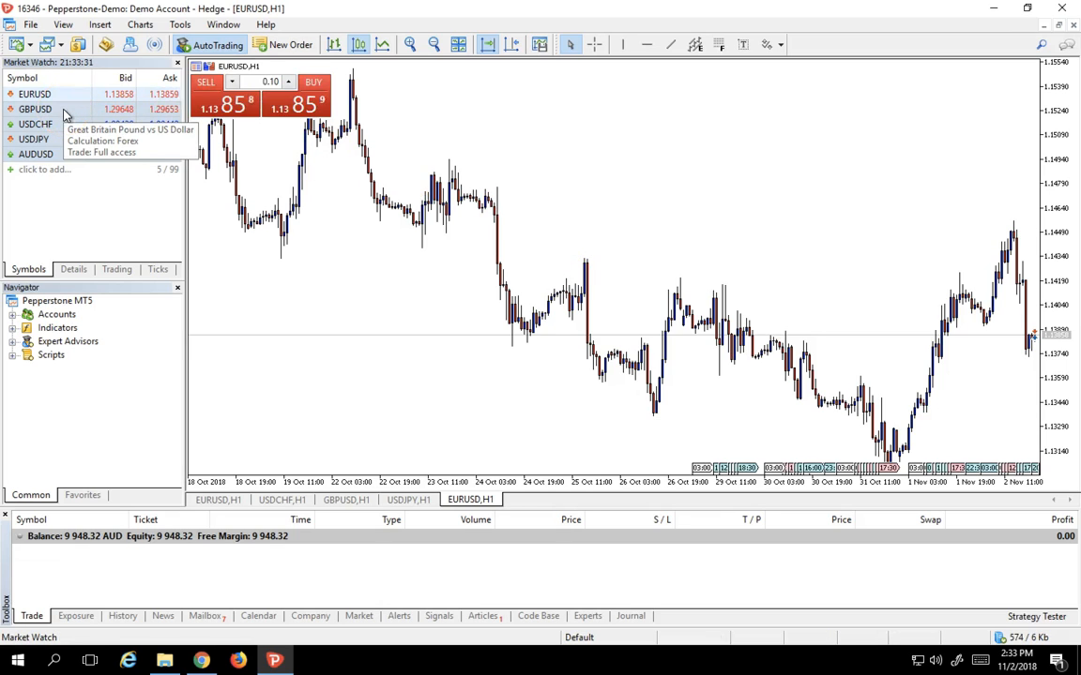
pyautogui.rightClick(65, 109)
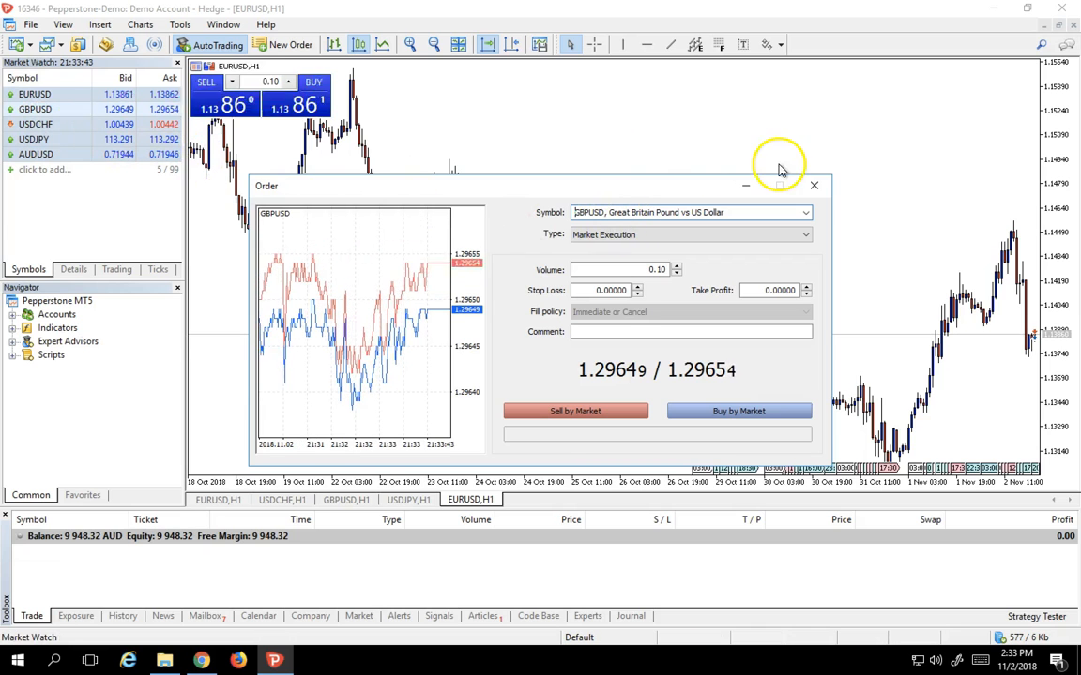
pyautogui.moveTo(813, 186)
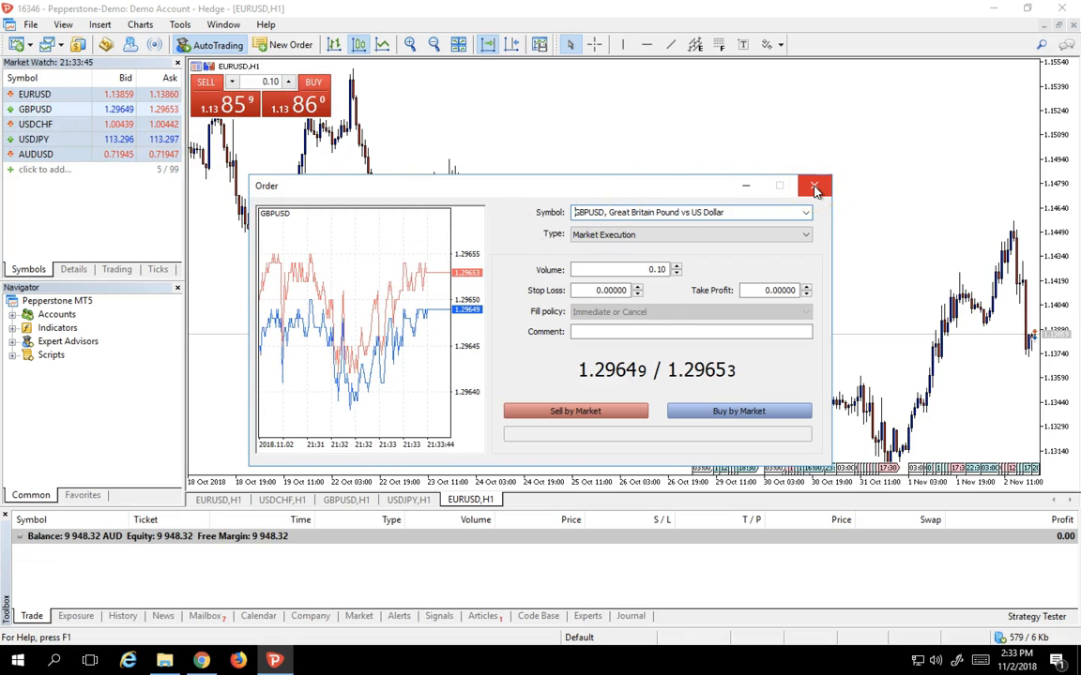
pyautogui.click(813, 186)
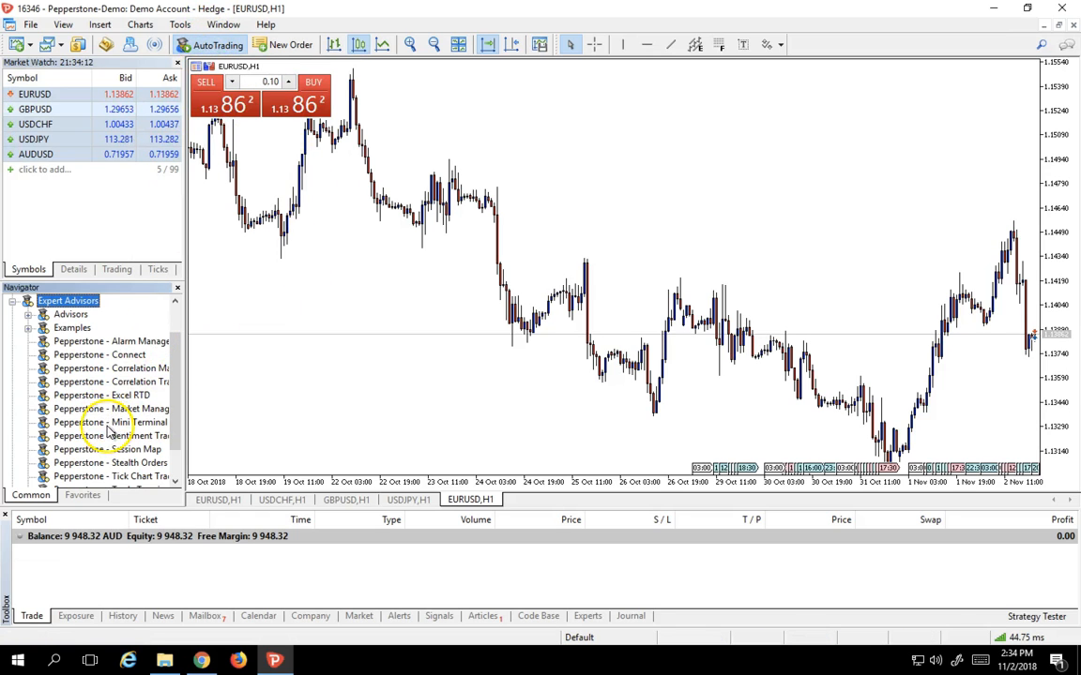
# Select and double-click Pepperstone - Mini Terminal in the Navigator to open its settings.
pyautogui.click(110, 421)
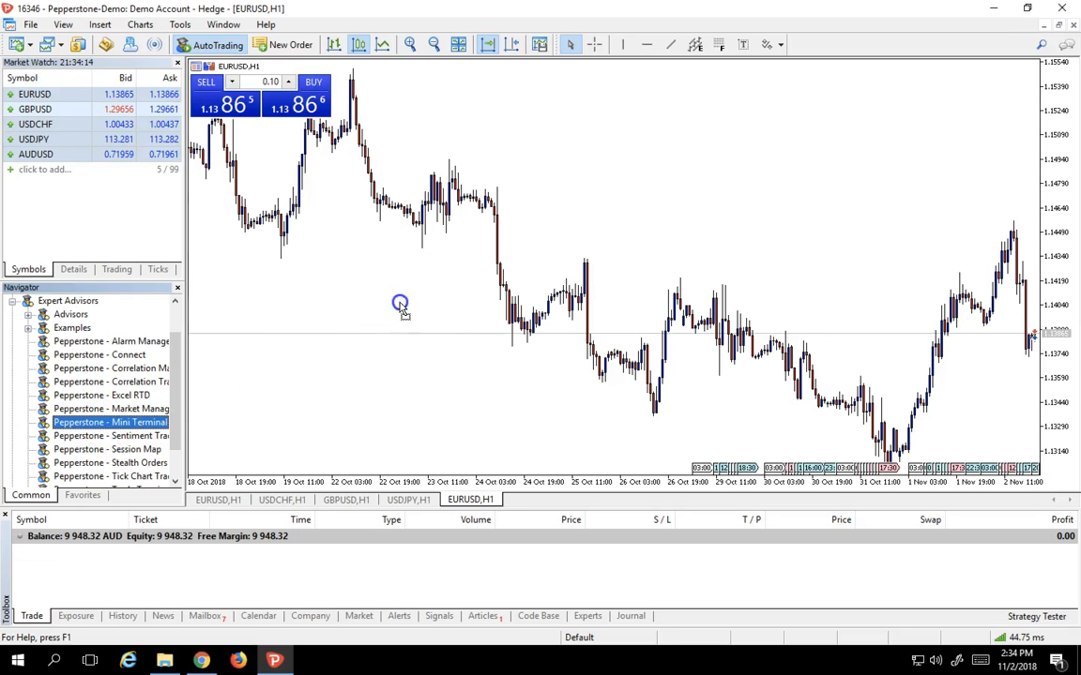
pyautogui.doubleClick(110, 421)
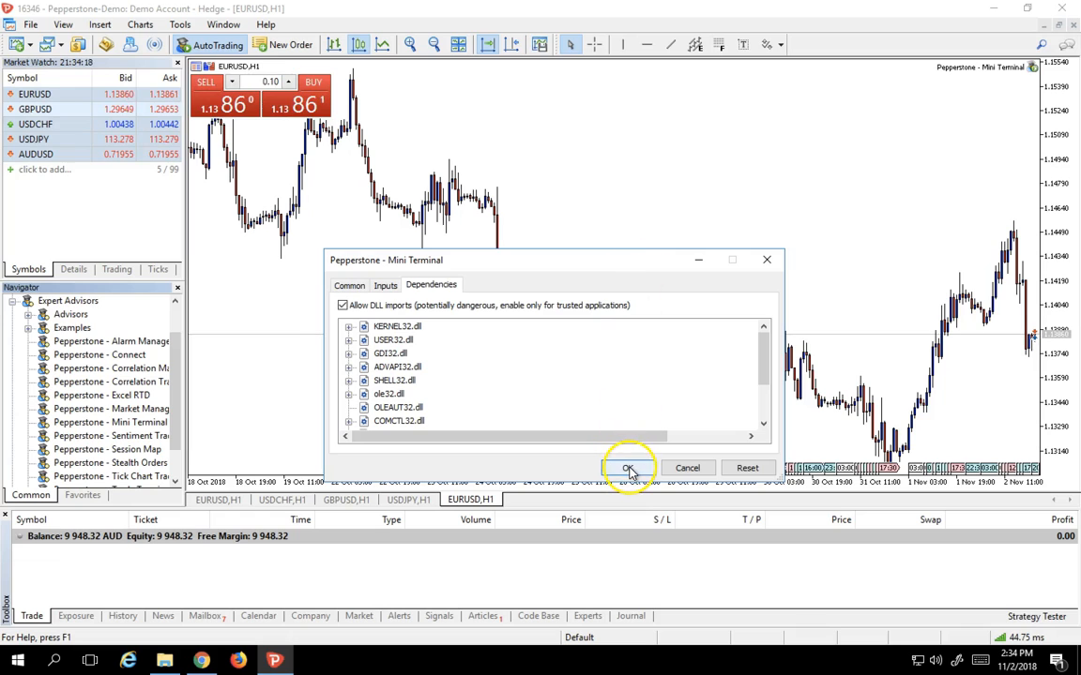
# Confirm the Mini Terminal properties to attach it to the EURUSD chart.
pyautogui.click(626, 468)
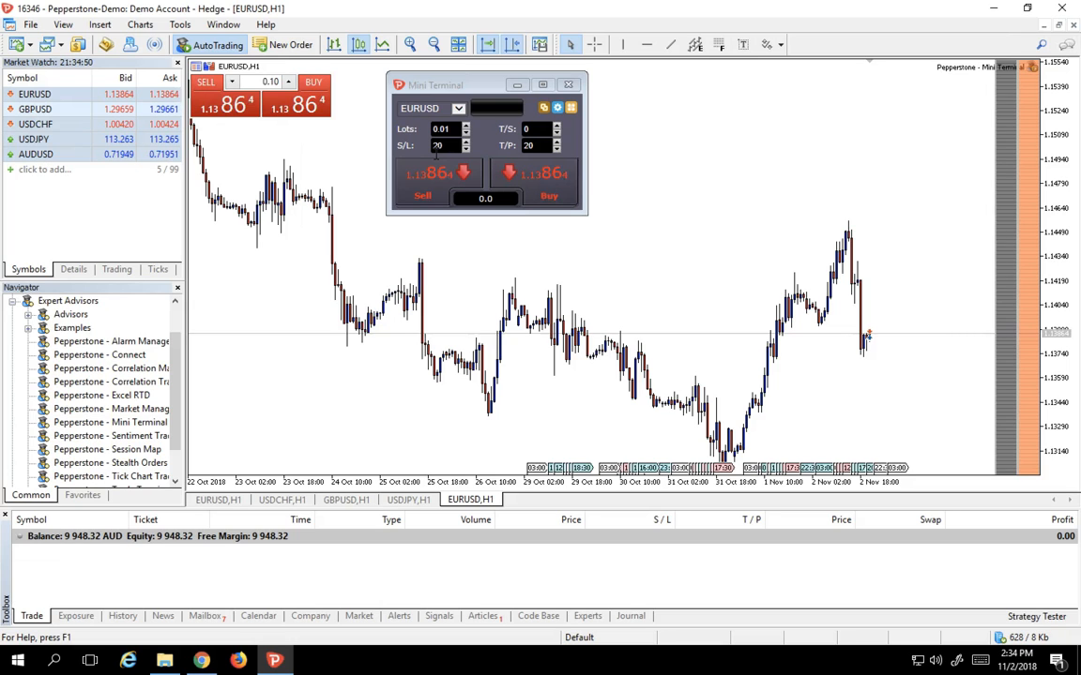
pyautogui.moveTo(544, 175)
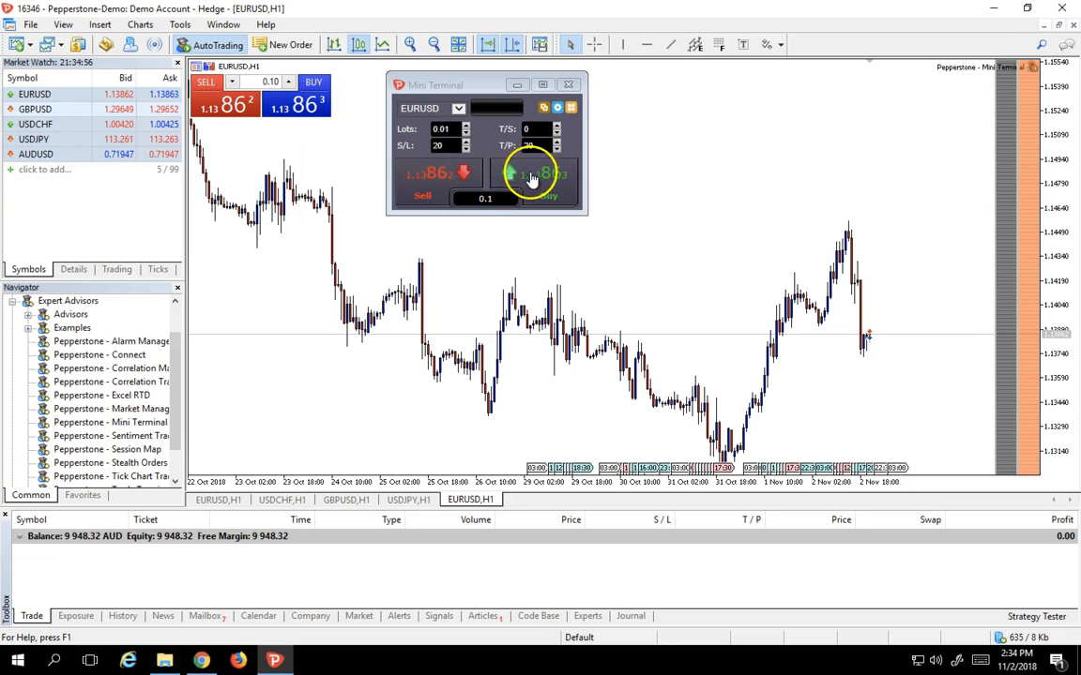
# Buy 0.01 lot EURUSD from the Mini Terminal panel, then close the position.
pyautogui.click(546, 179)
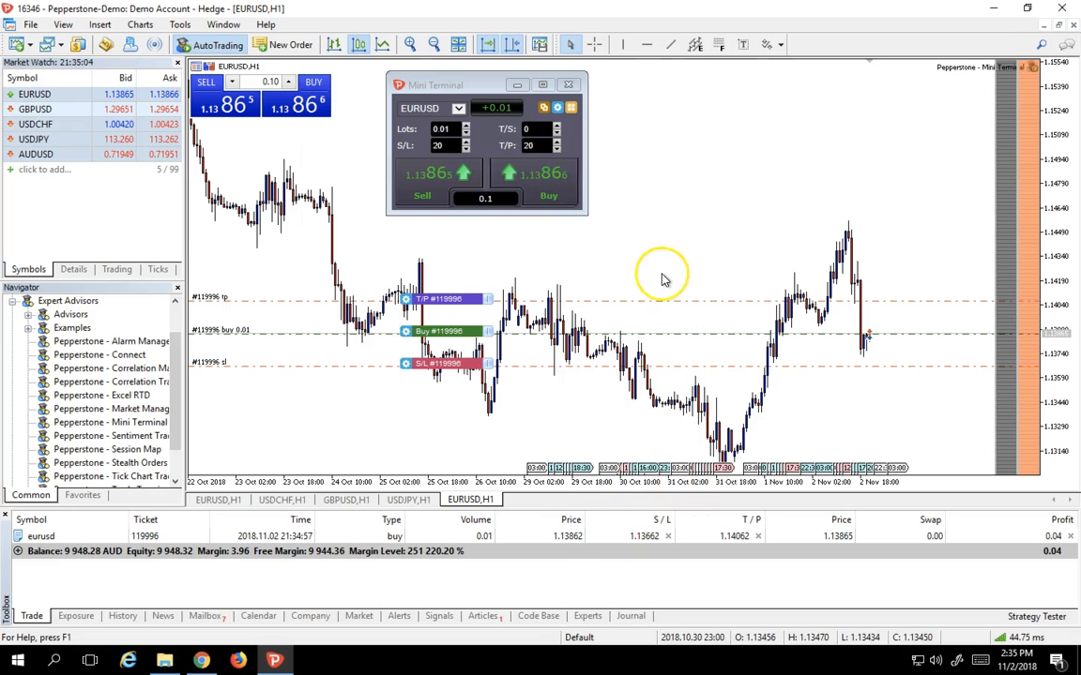
pyautogui.moveTo(902, 411)
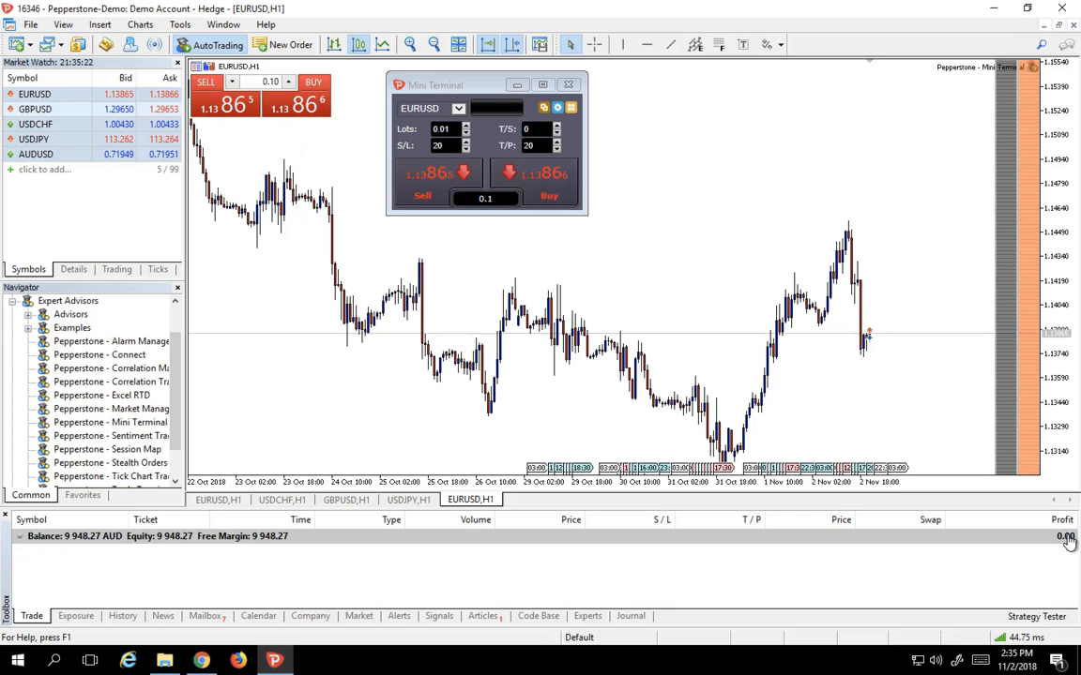
pyautogui.moveTo(1011, 378)
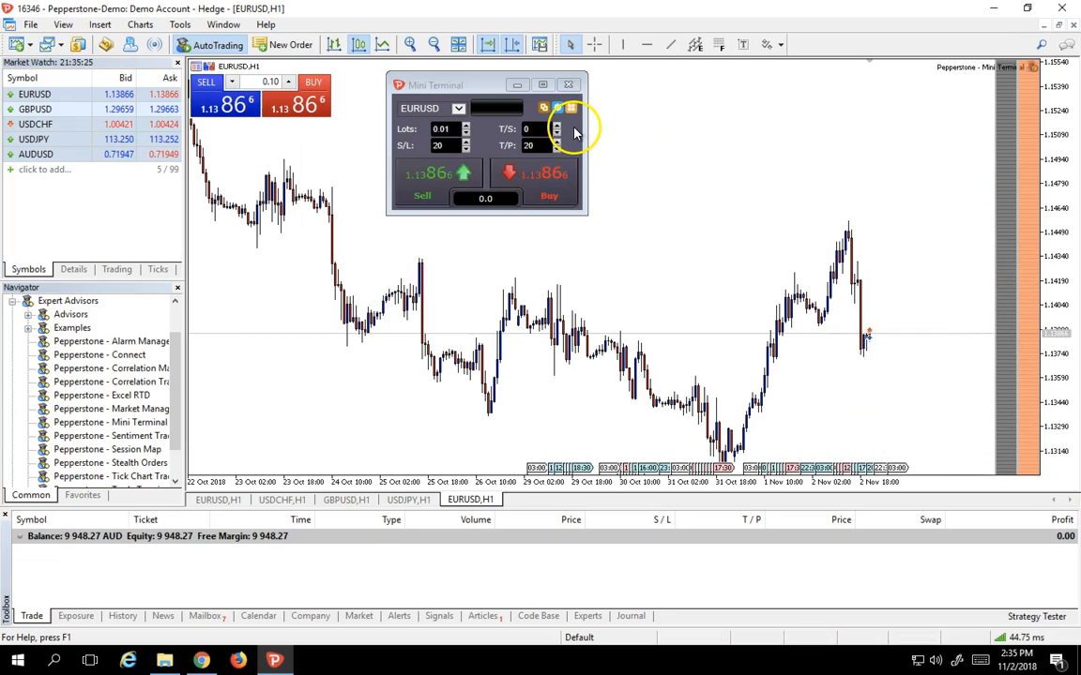
pyautogui.click(558, 125)
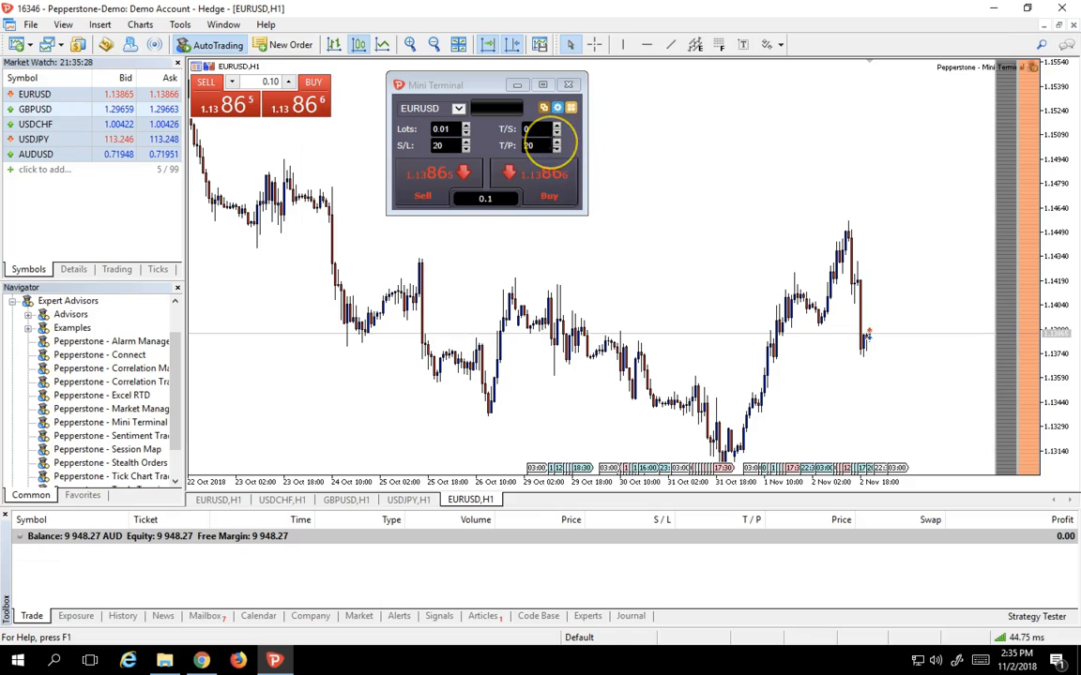
pyautogui.moveTo(528, 145)
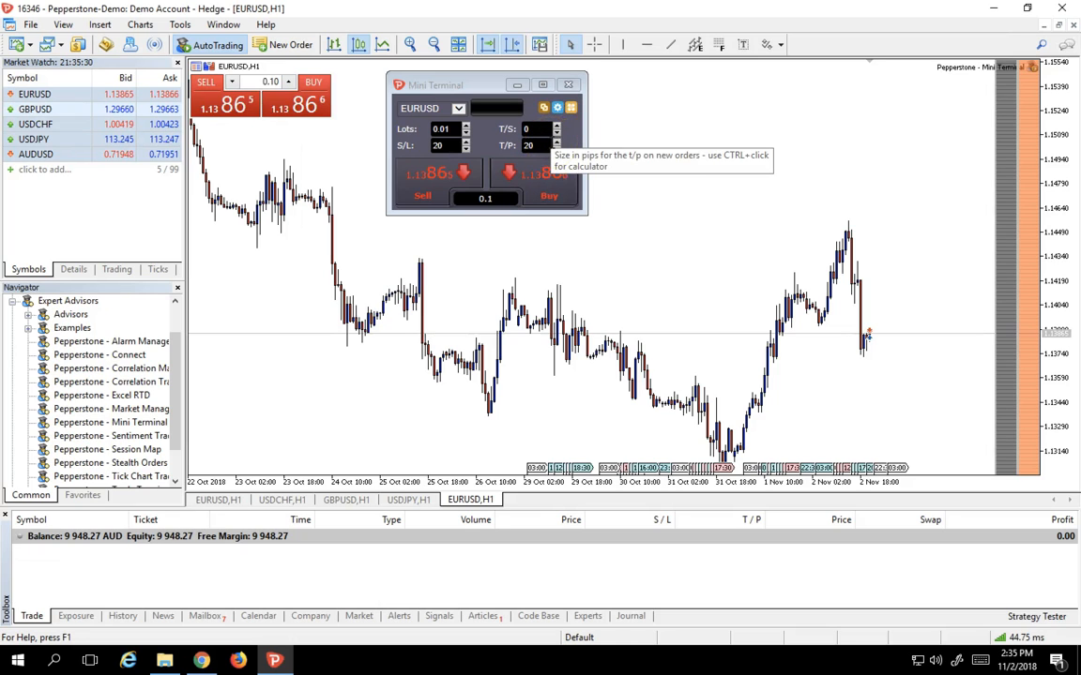